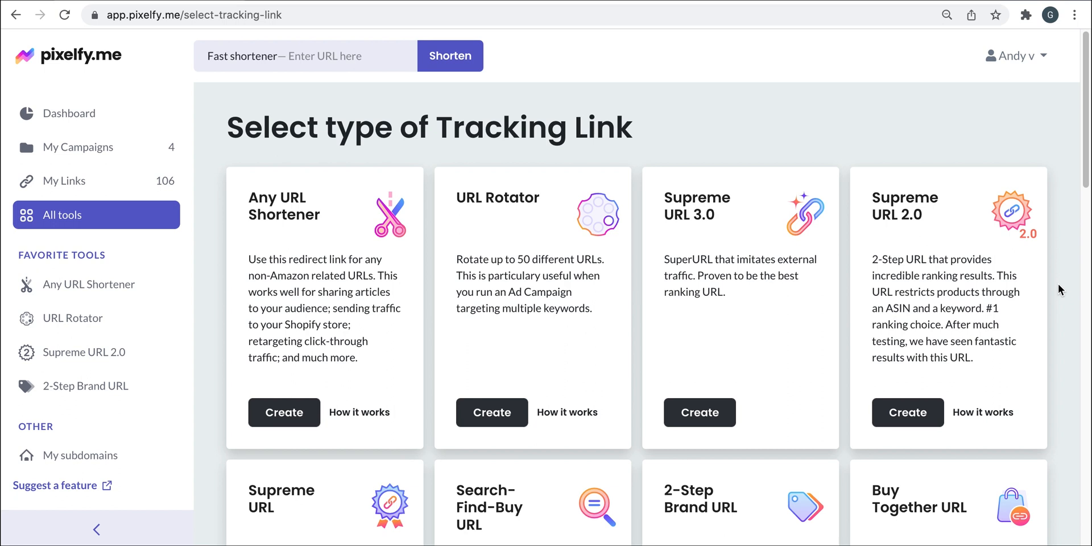
Start a Supreme URL 2.0 link with the friendly name 'Coffee Machine'.
{"action": "left_click", "coordinate": [908, 412]}
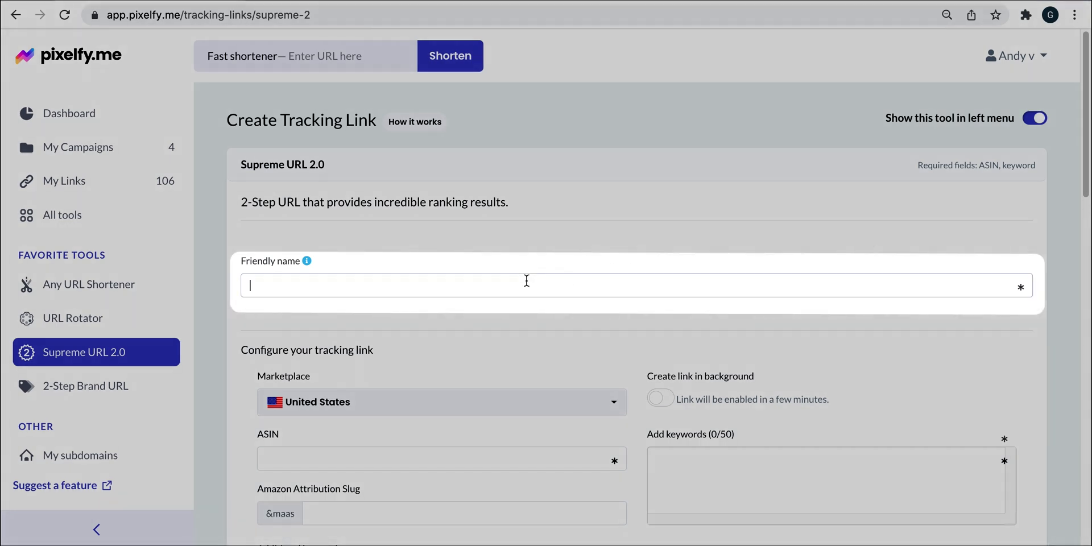
{"action": "type", "text": "Coffee Machine"}
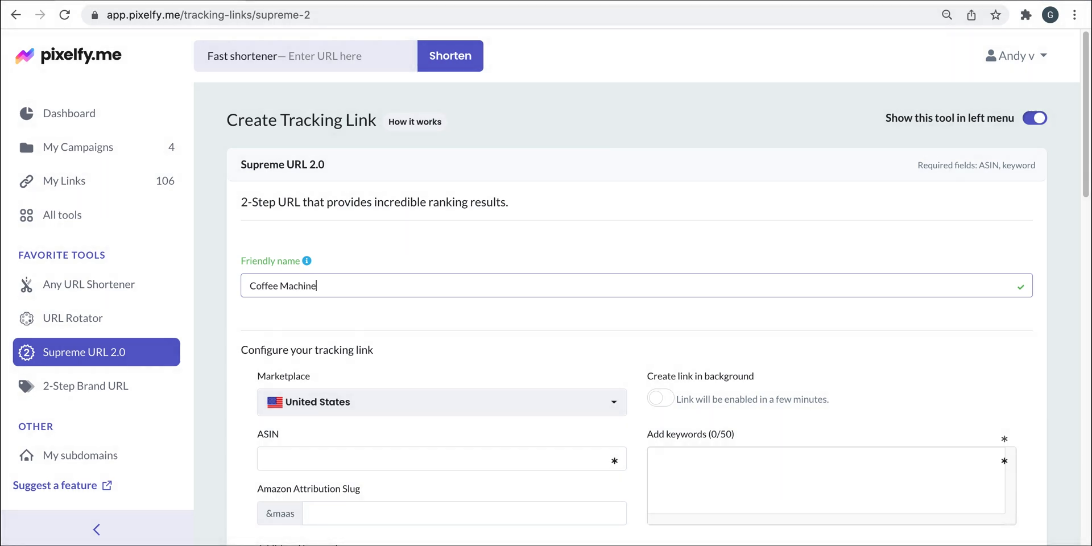
Enter the product ASIN B002LAREDS and move to the keywords field.
{"action": "scroll", "scroll_direction": "down", "scroll_amount": 3}
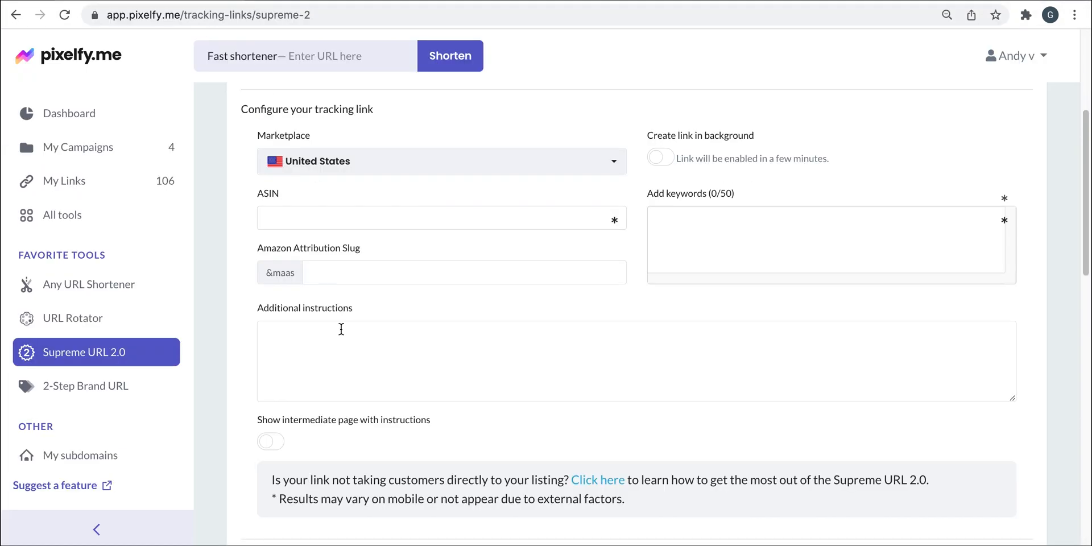
{"action": "type", "text": "B002LAREDS"}
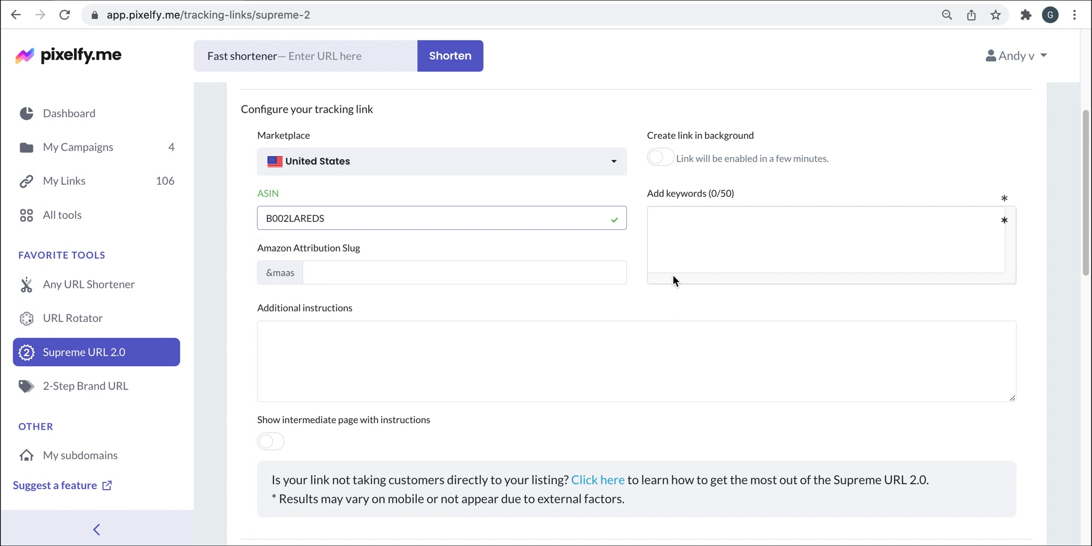
{"action": "left_click", "coordinate": [324, 219]}
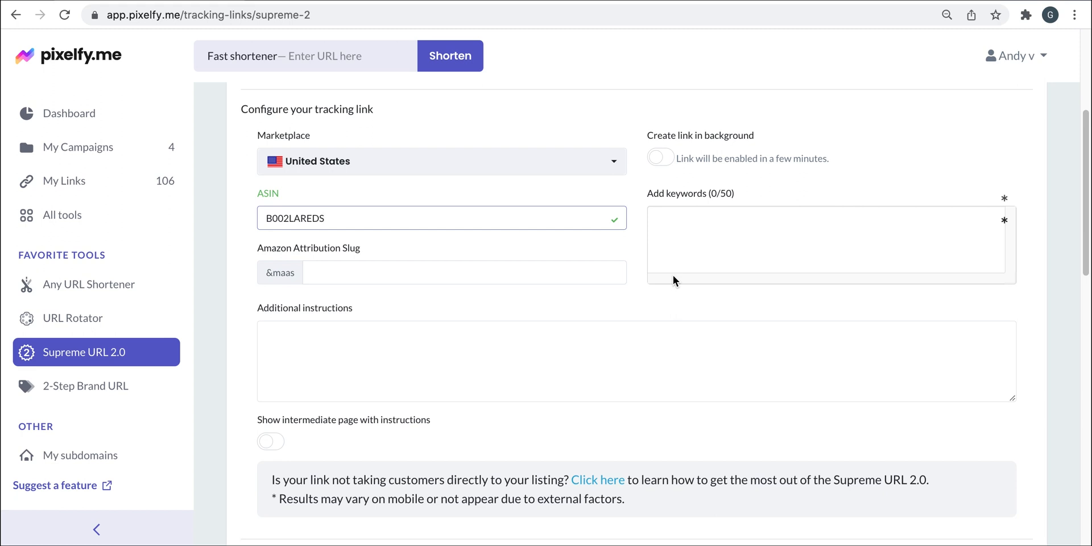
{"action": "left_click", "coordinate": [441, 217]}
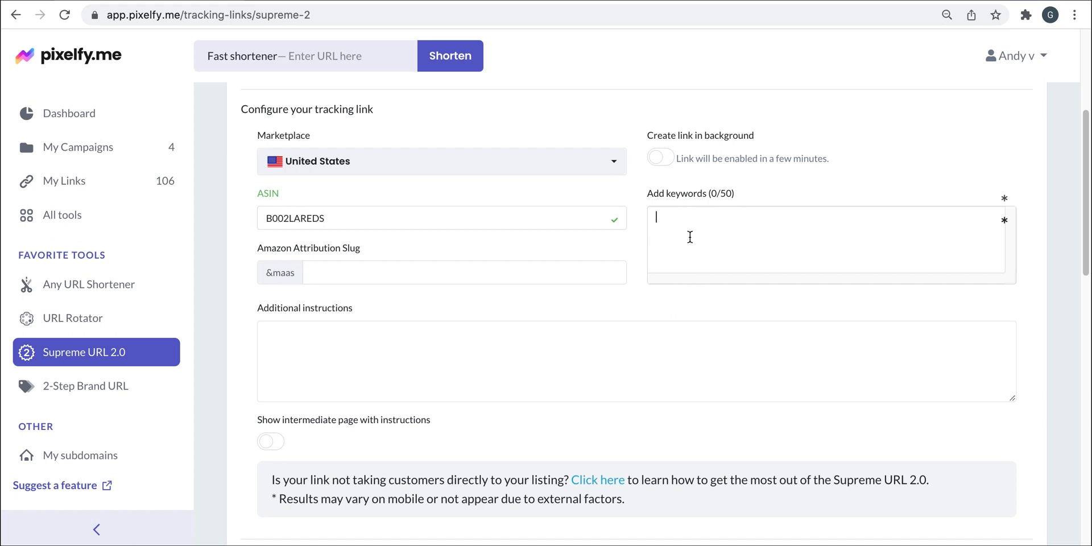
Add the keywords Coffee Maker, Coffee Machine and Espresso Machine as tags.
{"action": "type", "text": "Coffee"}
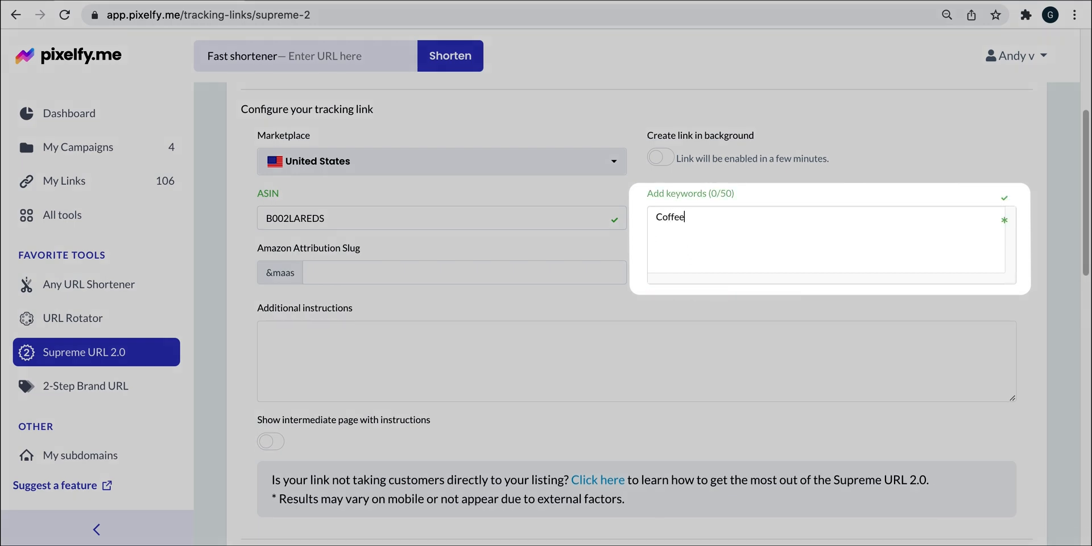
{"action": "key", "text": "Enter"}
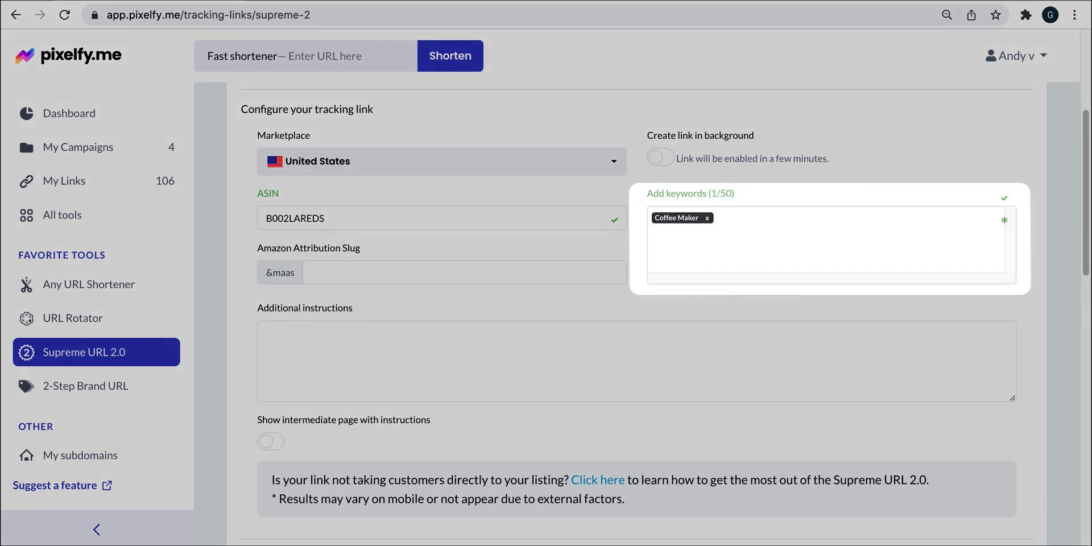
{"action": "type", "text": "Coffee Machine"}
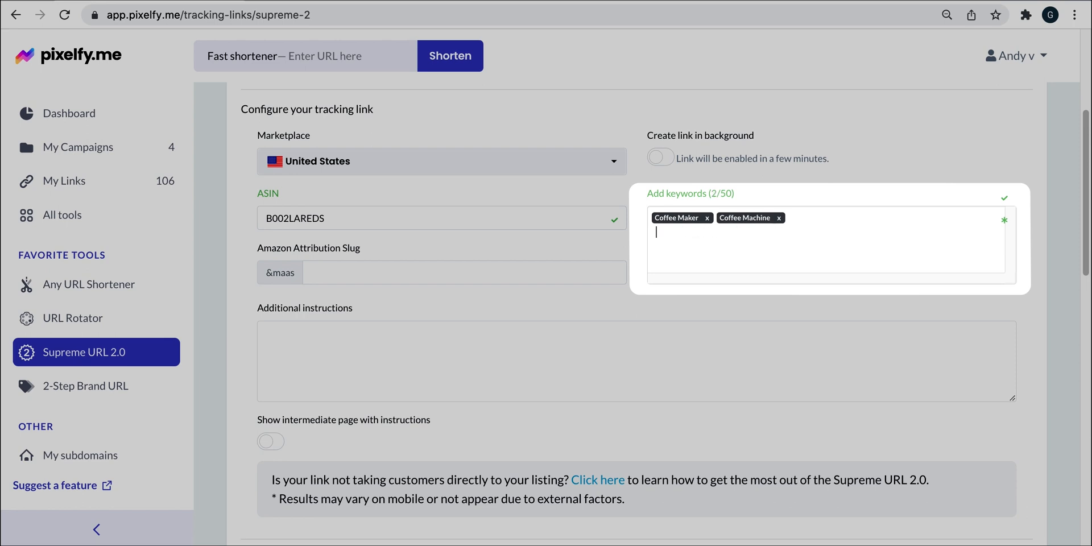
{"action": "type", "text": "Espresso Machine"}
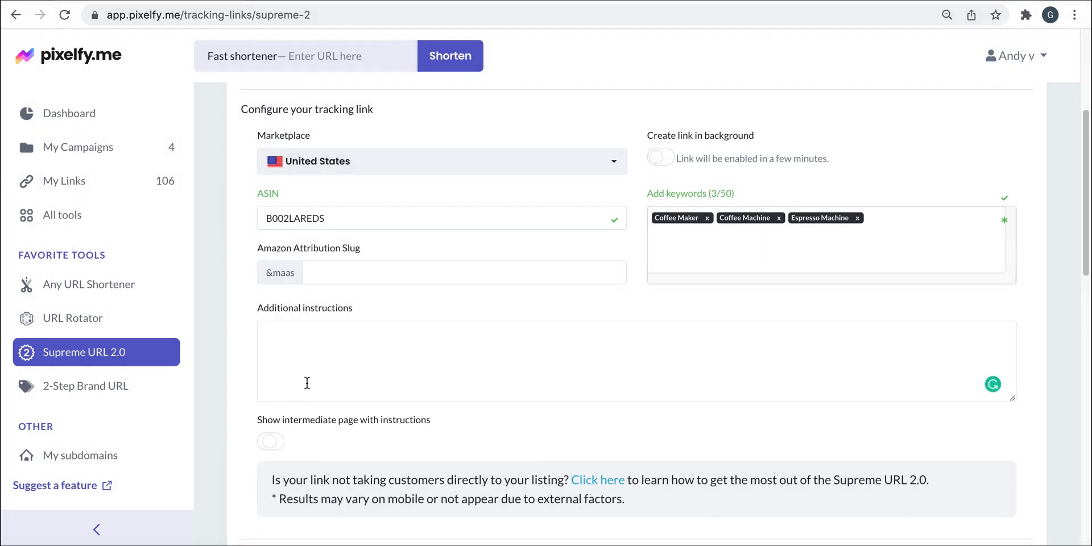
Enter the instruction 'Search for this coffee machine' and enable the intermediate instructions page.
{"action": "type", "text": "s"}
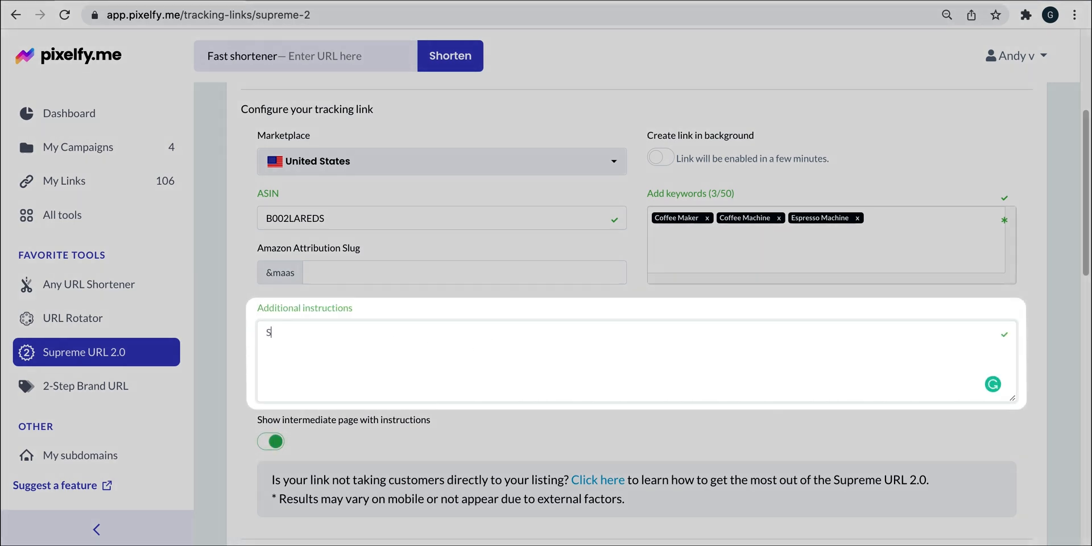
{"action": "type", "text": "Search for this c"}
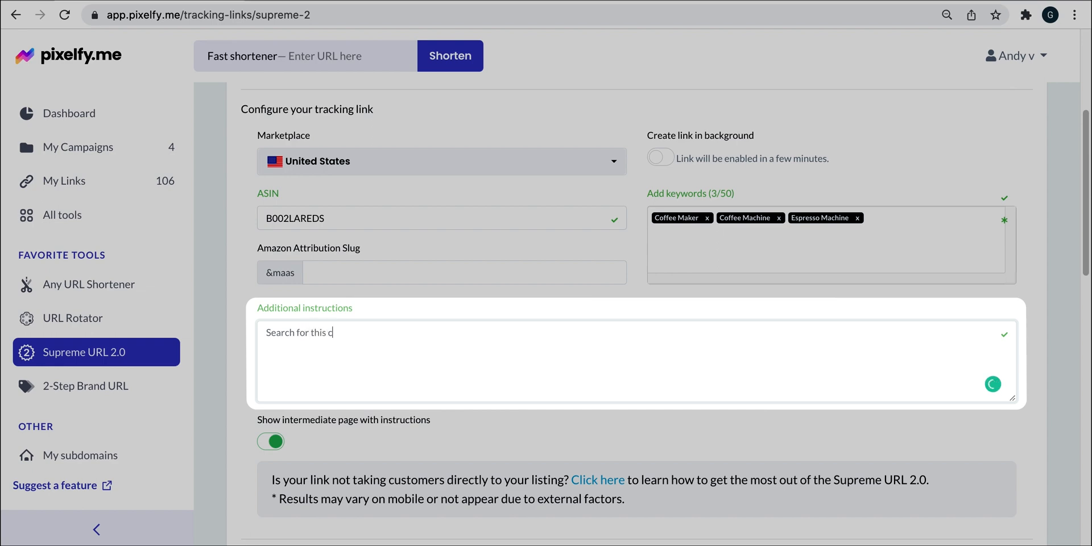
{"action": "type", "text": "offee machine"}
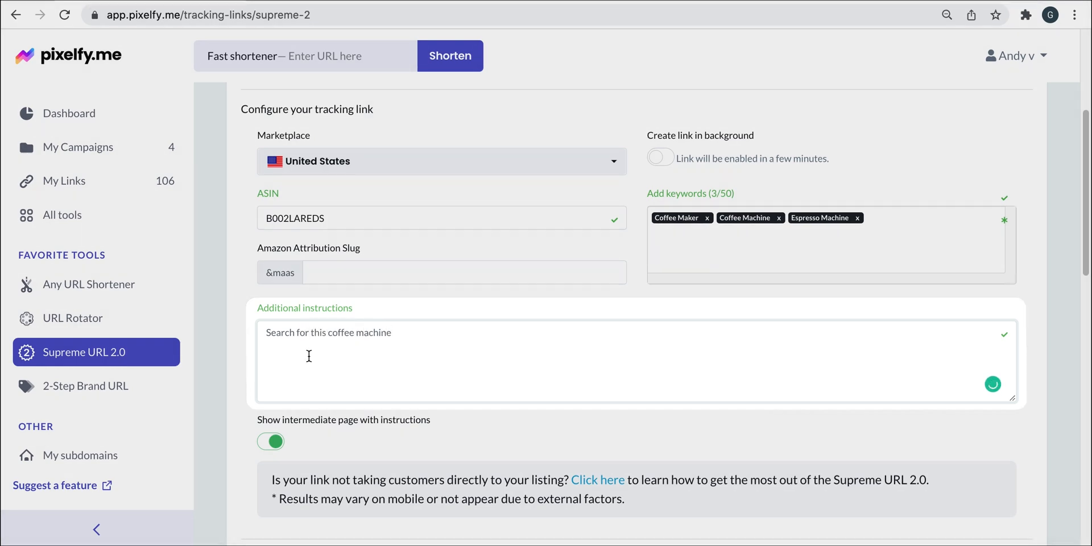
{"action": "scroll", "scroll_direction": "down", "scroll_amount": 3}
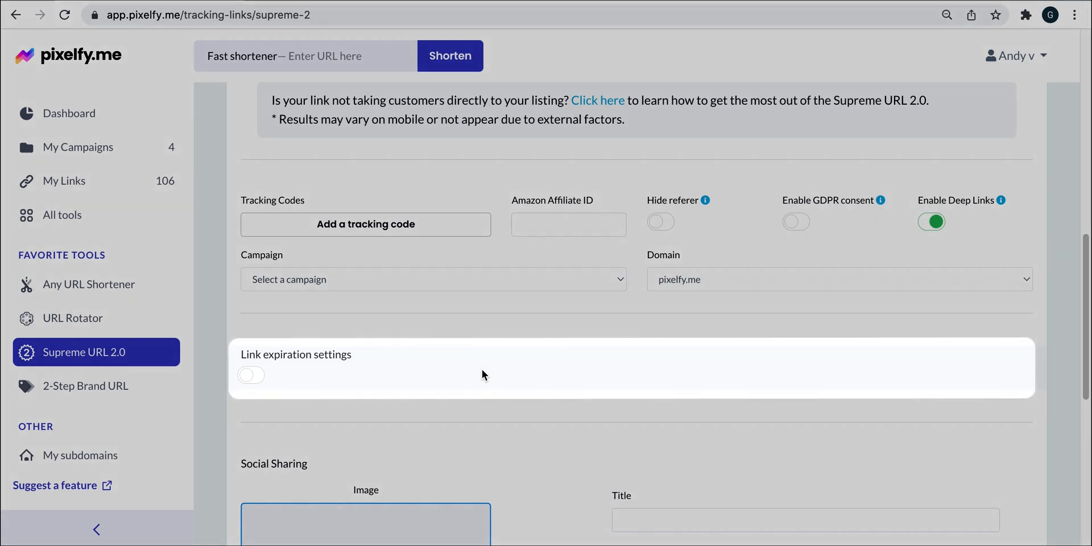
{"action": "scroll", "scroll_direction": "down", "scroll_amount": 3}
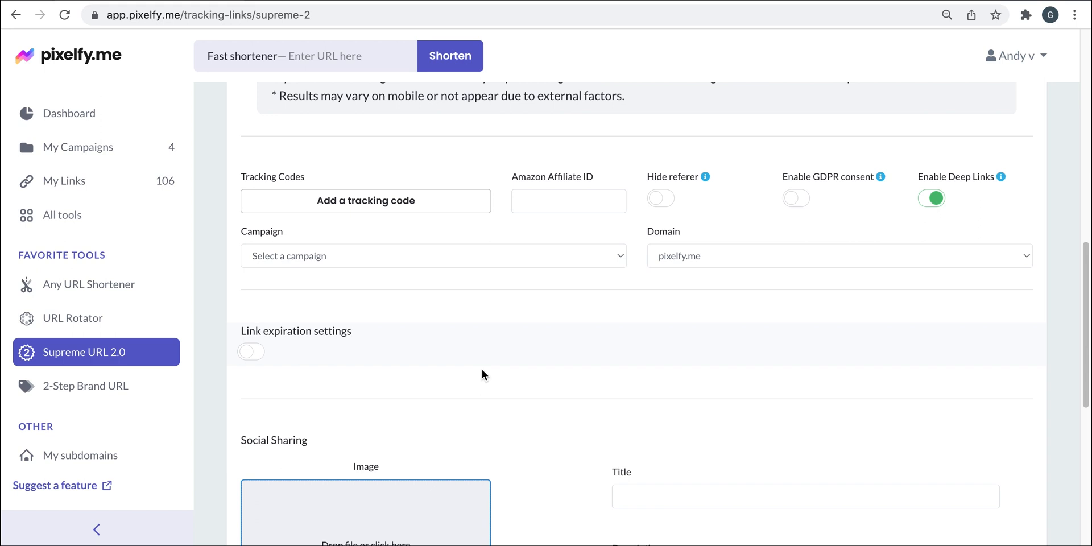
{"action": "scroll", "scroll_direction": "down", "scroll_amount": 3}
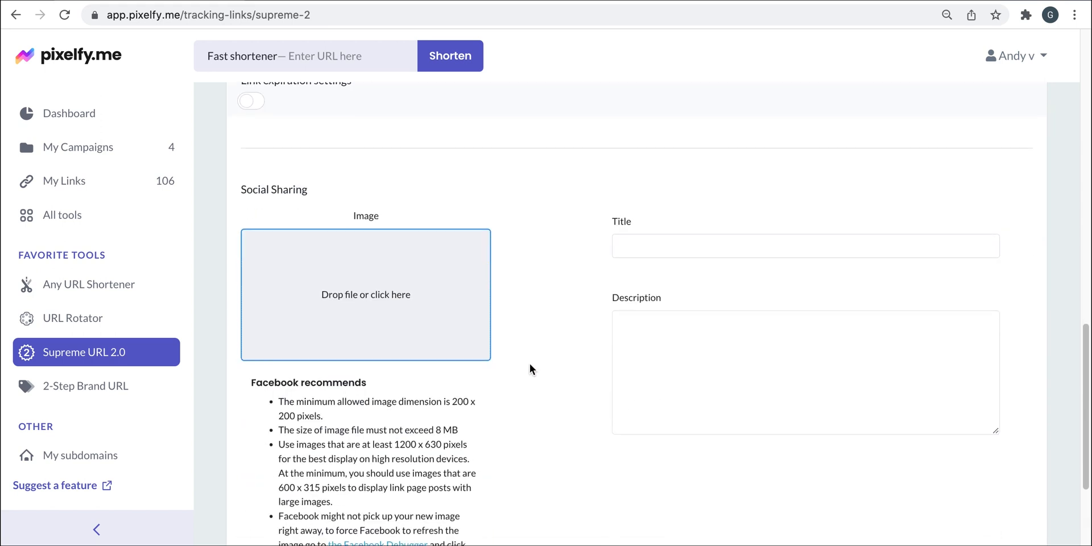
{"action": "scroll", "scroll_direction": "down", "scroll_amount": 3}
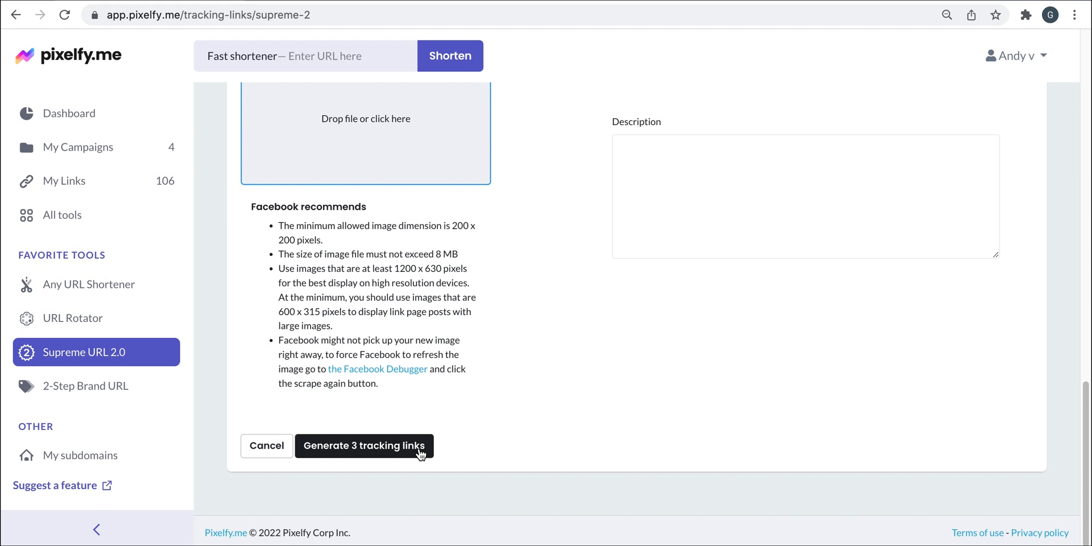
Generate the three tracking links from the three keywords and confirm.
{"action": "left_click", "coordinate": [364, 446]}
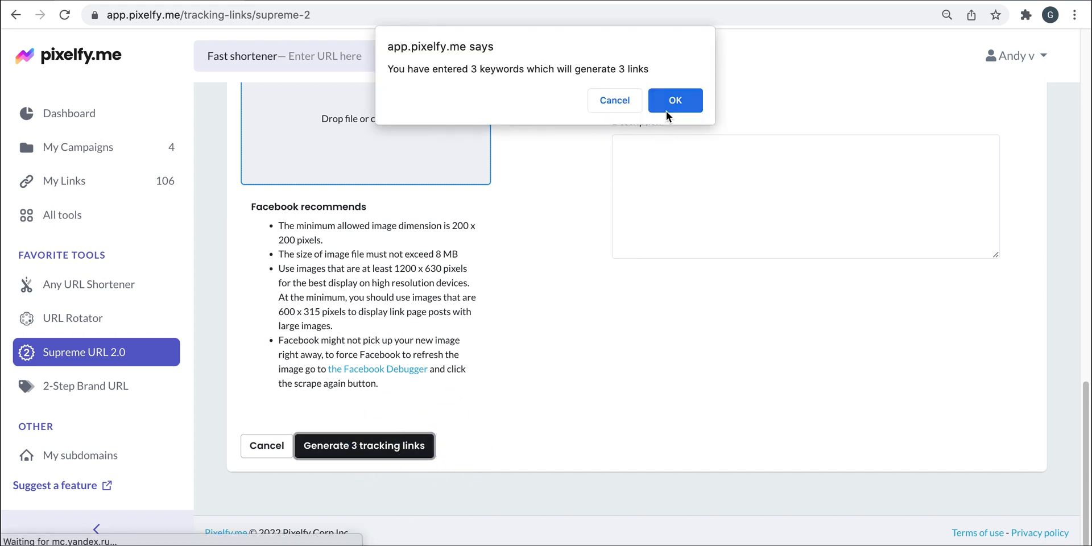
{"action": "left_click", "coordinate": [673, 100]}
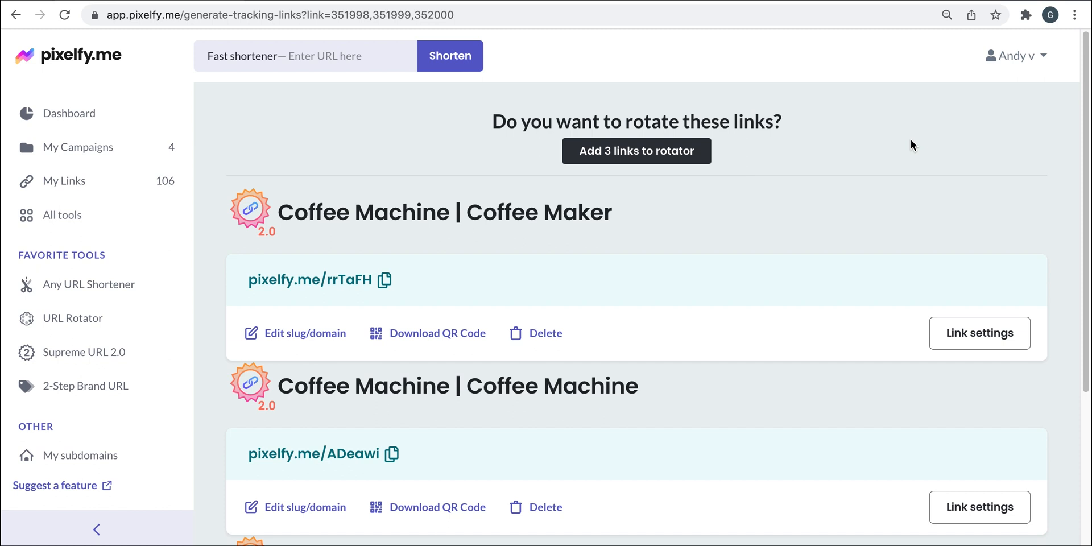
{"action": "mouse_move", "coordinate": [573, 222]}
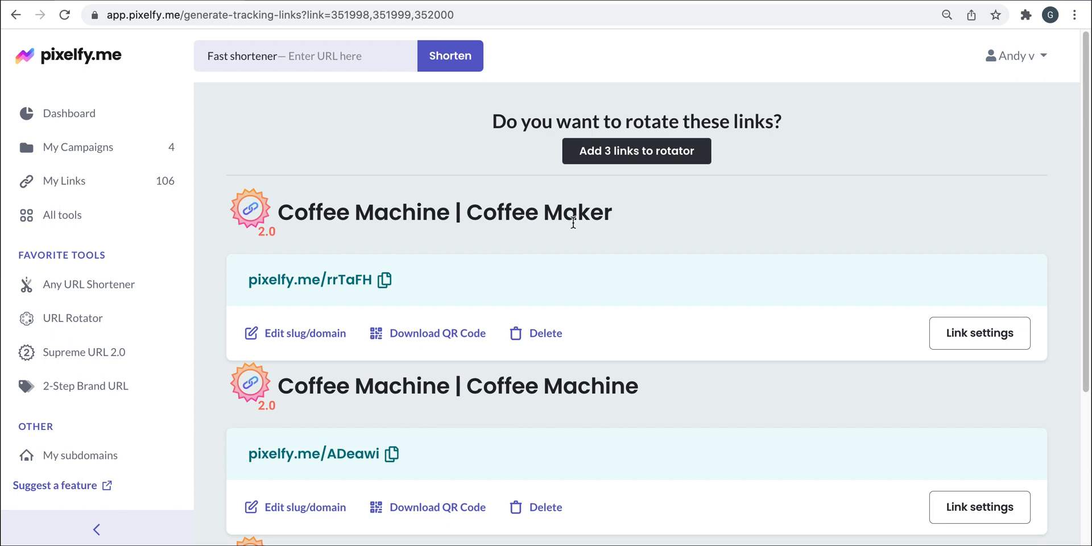